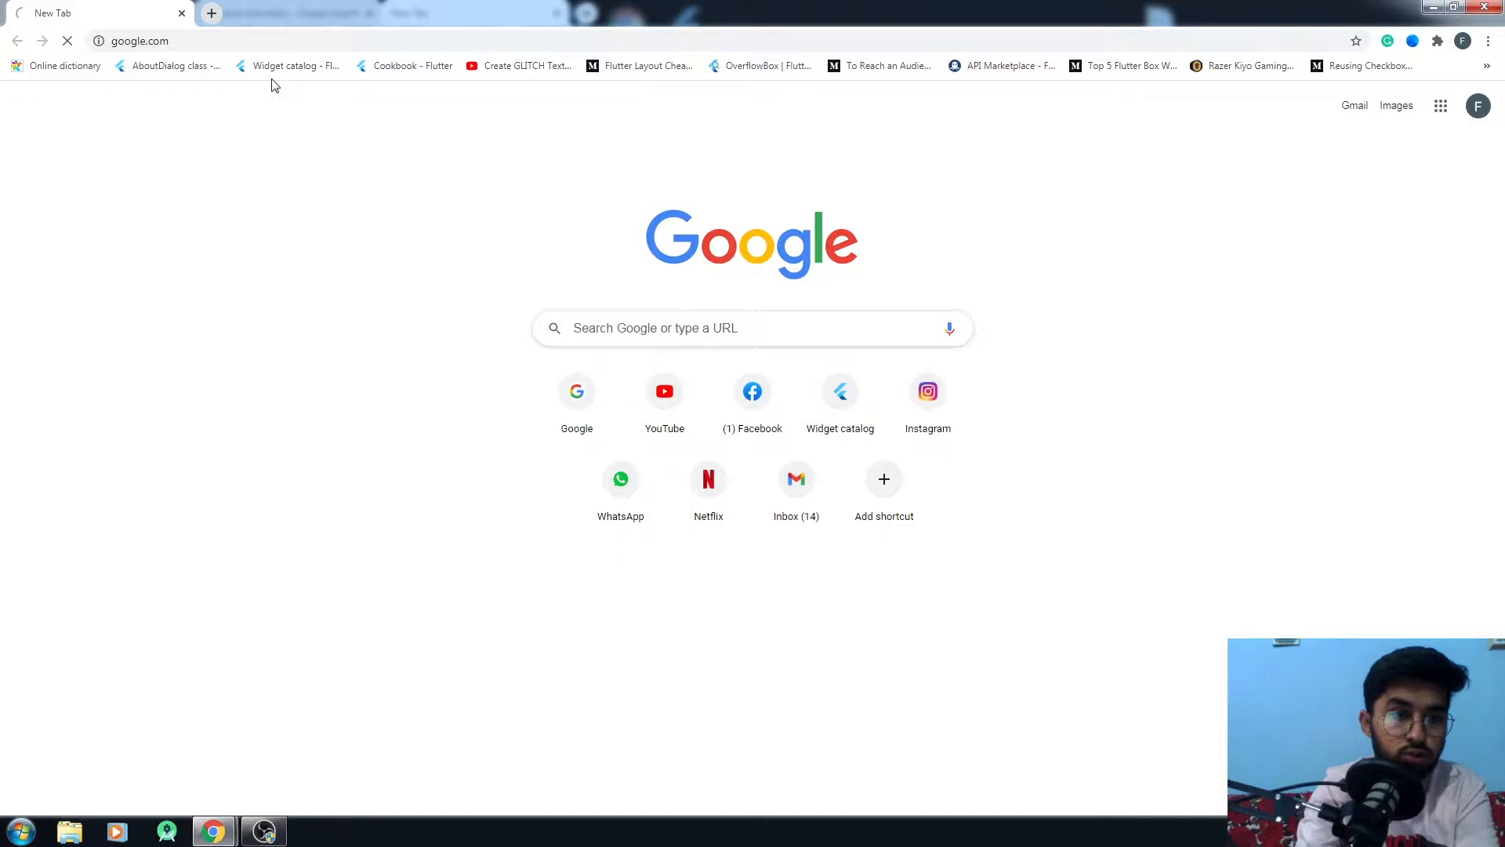
Search Google for 'free download atom' and open the official atom.io result
{"action": "type", "text": "free download atom"}
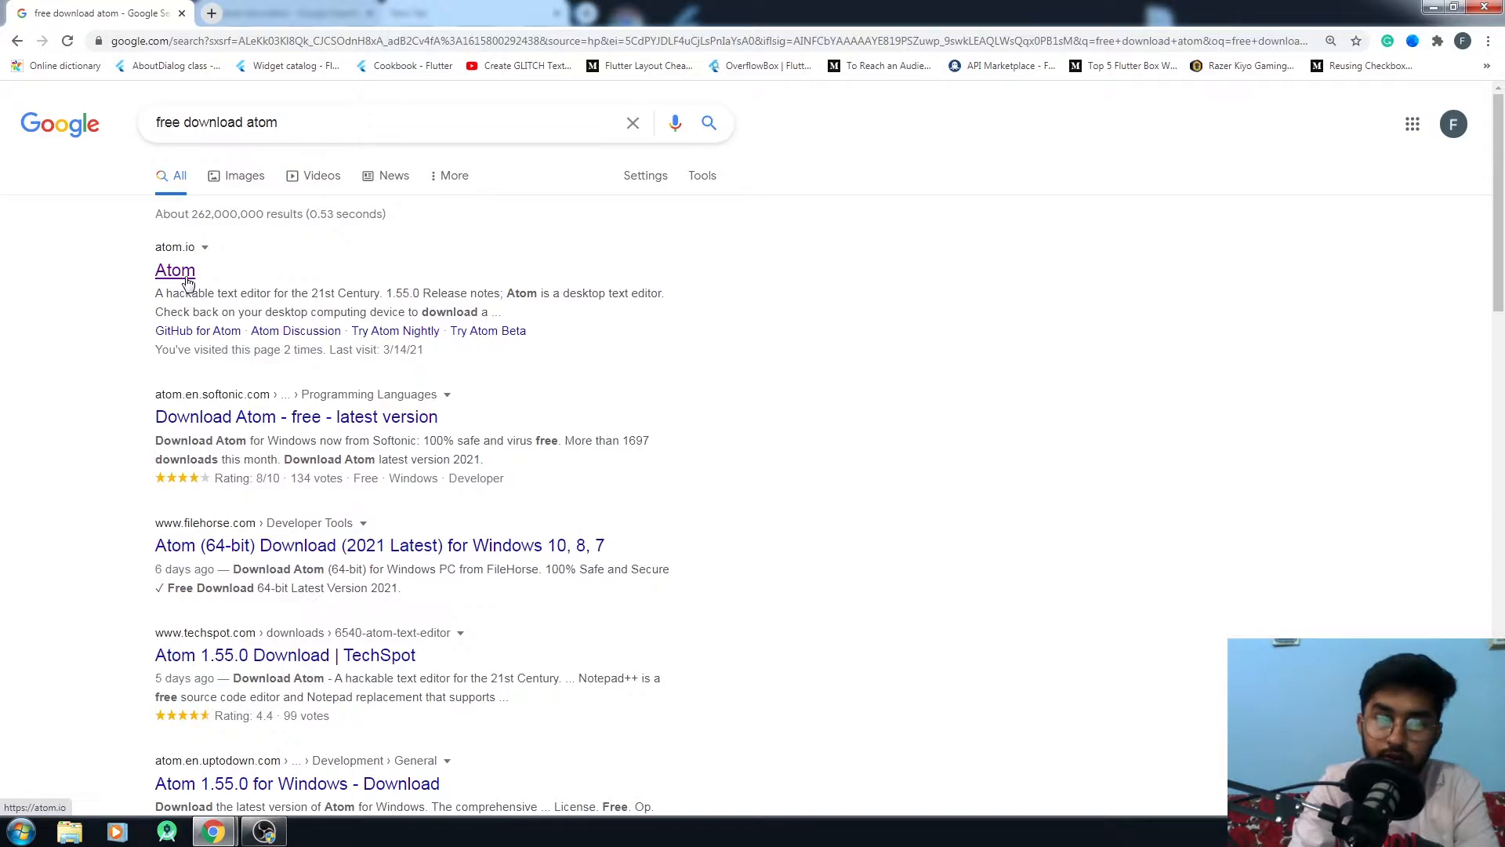
{"action": "left_click", "coordinate": [175, 271]}
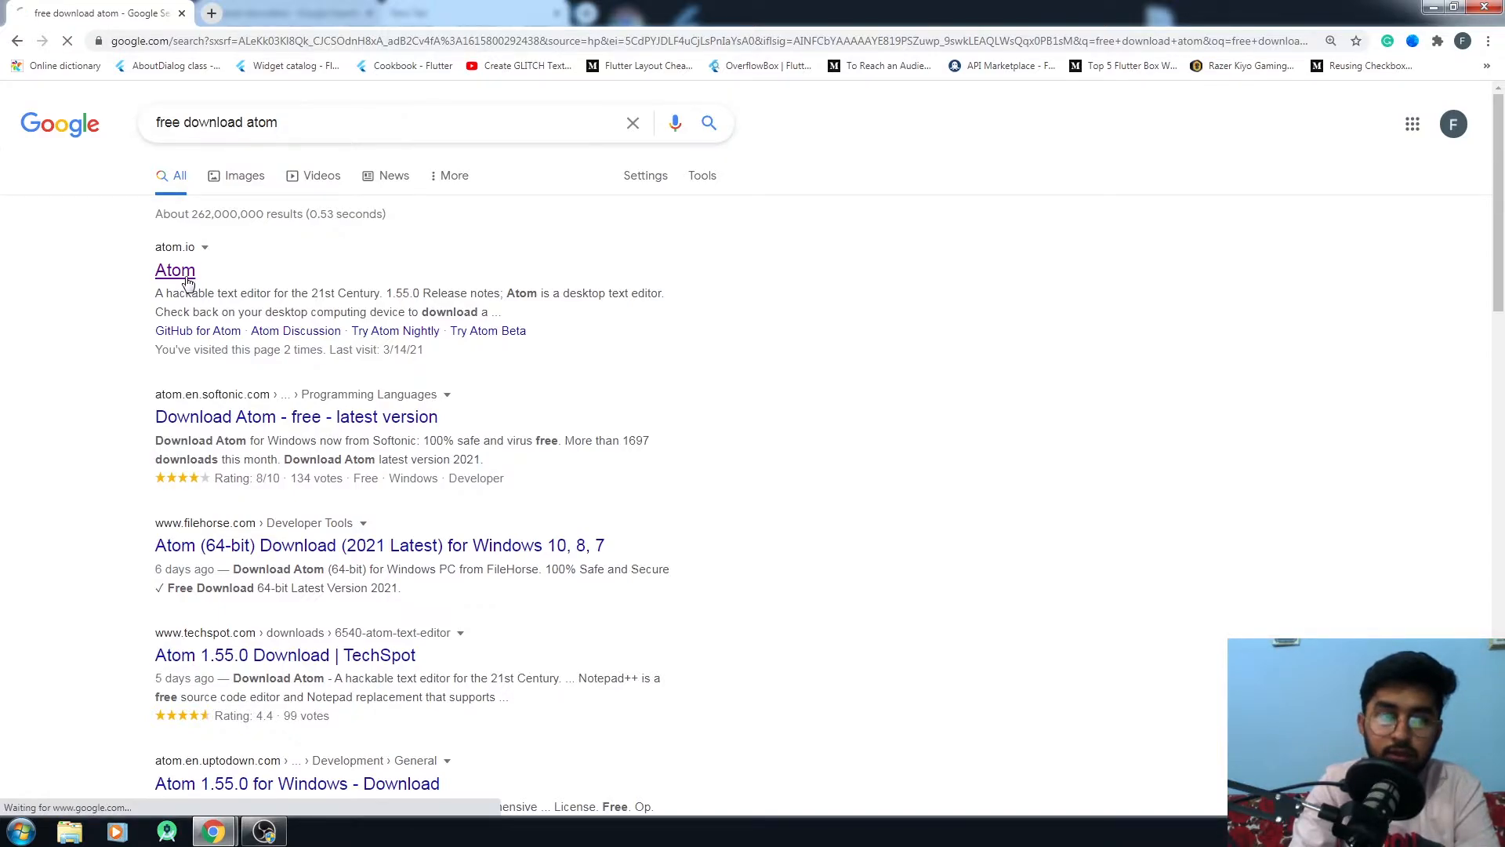
Download the Atom 1.55.0 Windows installer, cancelling IDM's duplicate-download prompt
{"action": "left_click", "coordinate": [175, 270]}
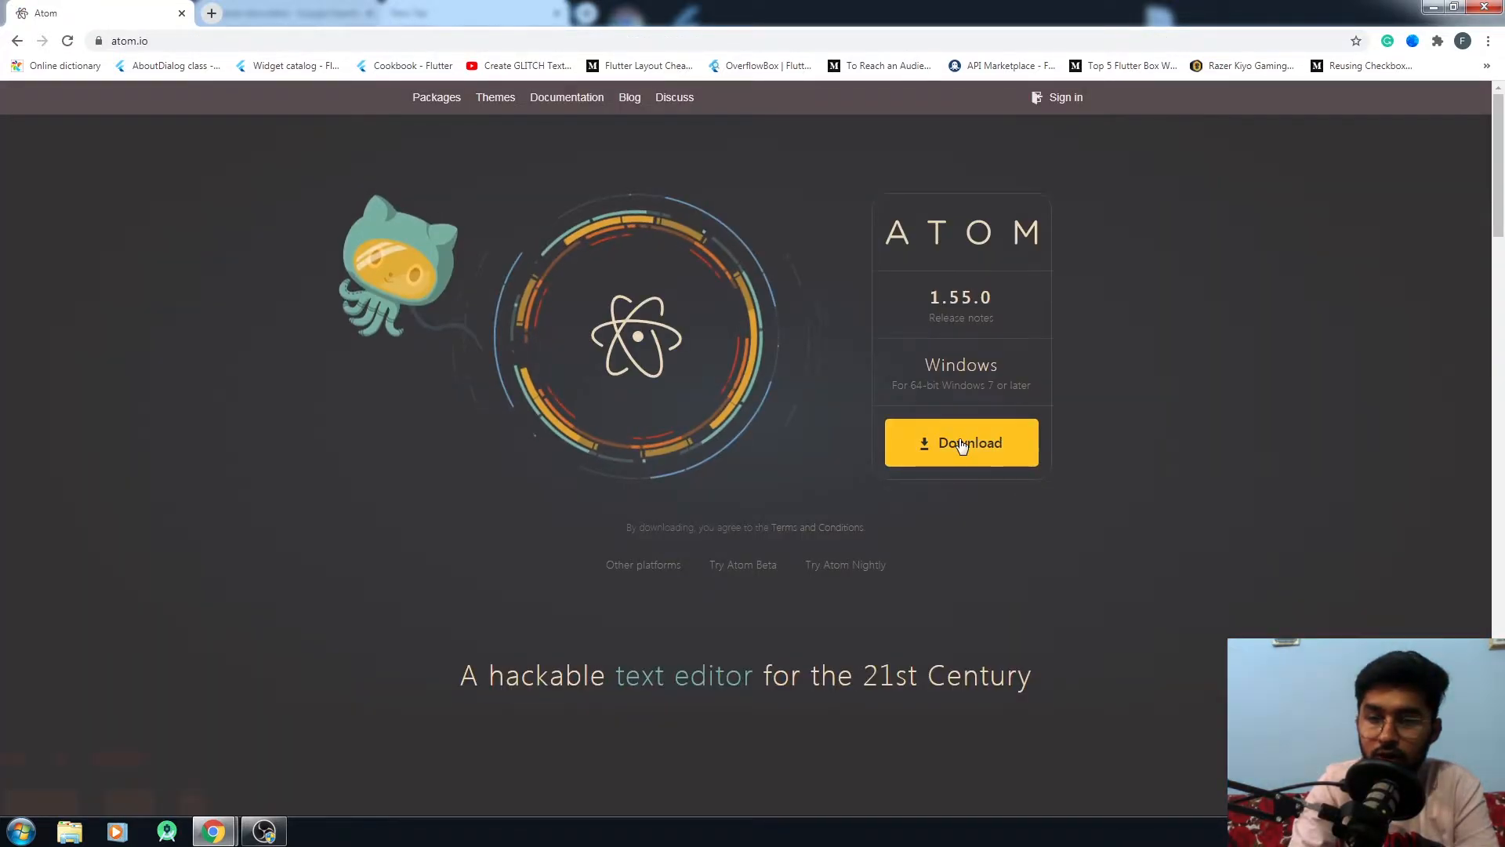
{"action": "left_click", "coordinate": [960, 442]}
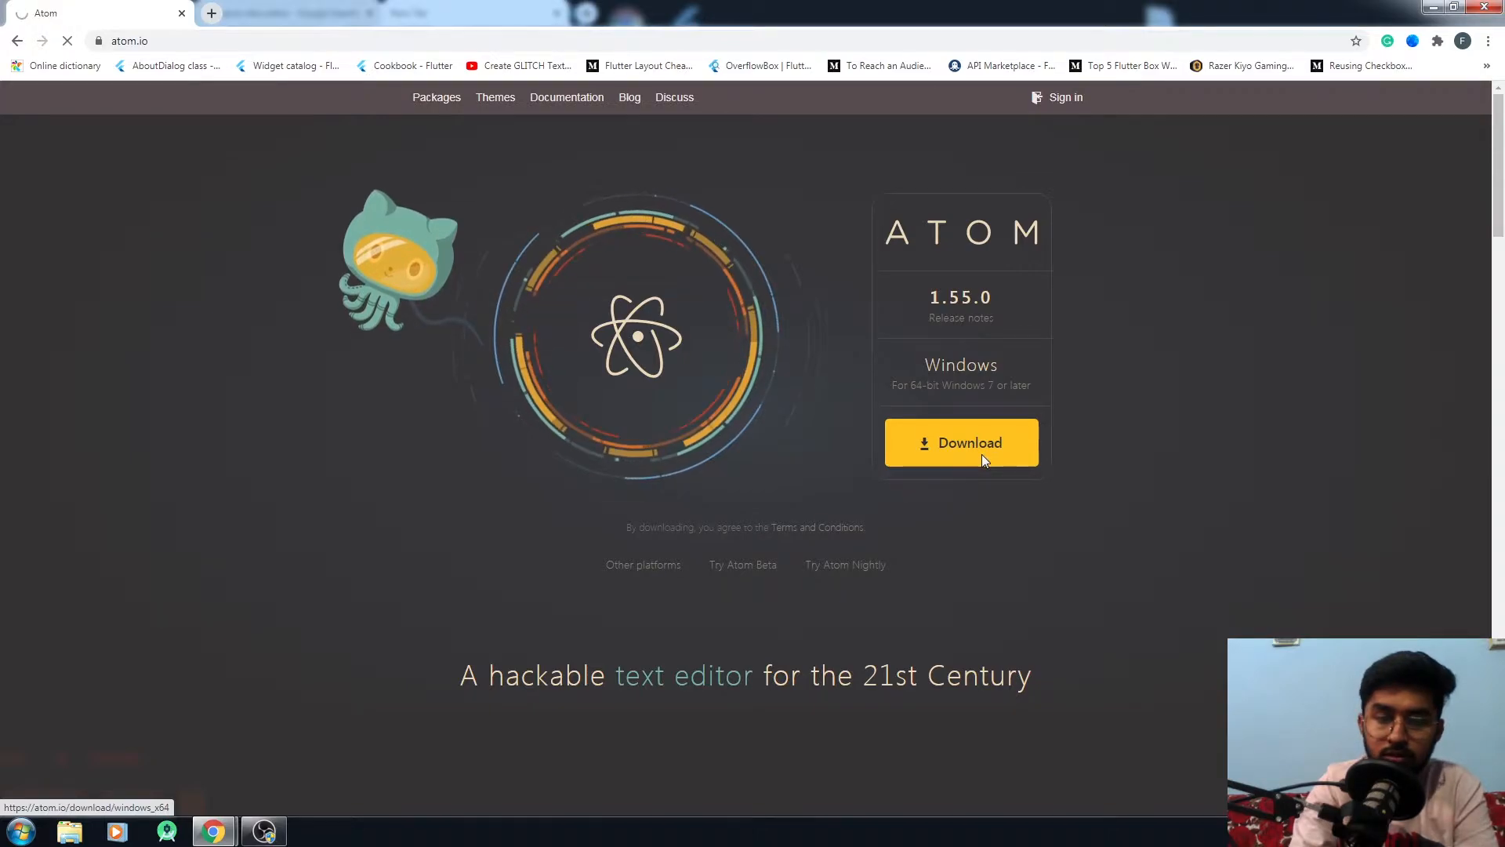
{"action": "left_click", "coordinate": [961, 442]}
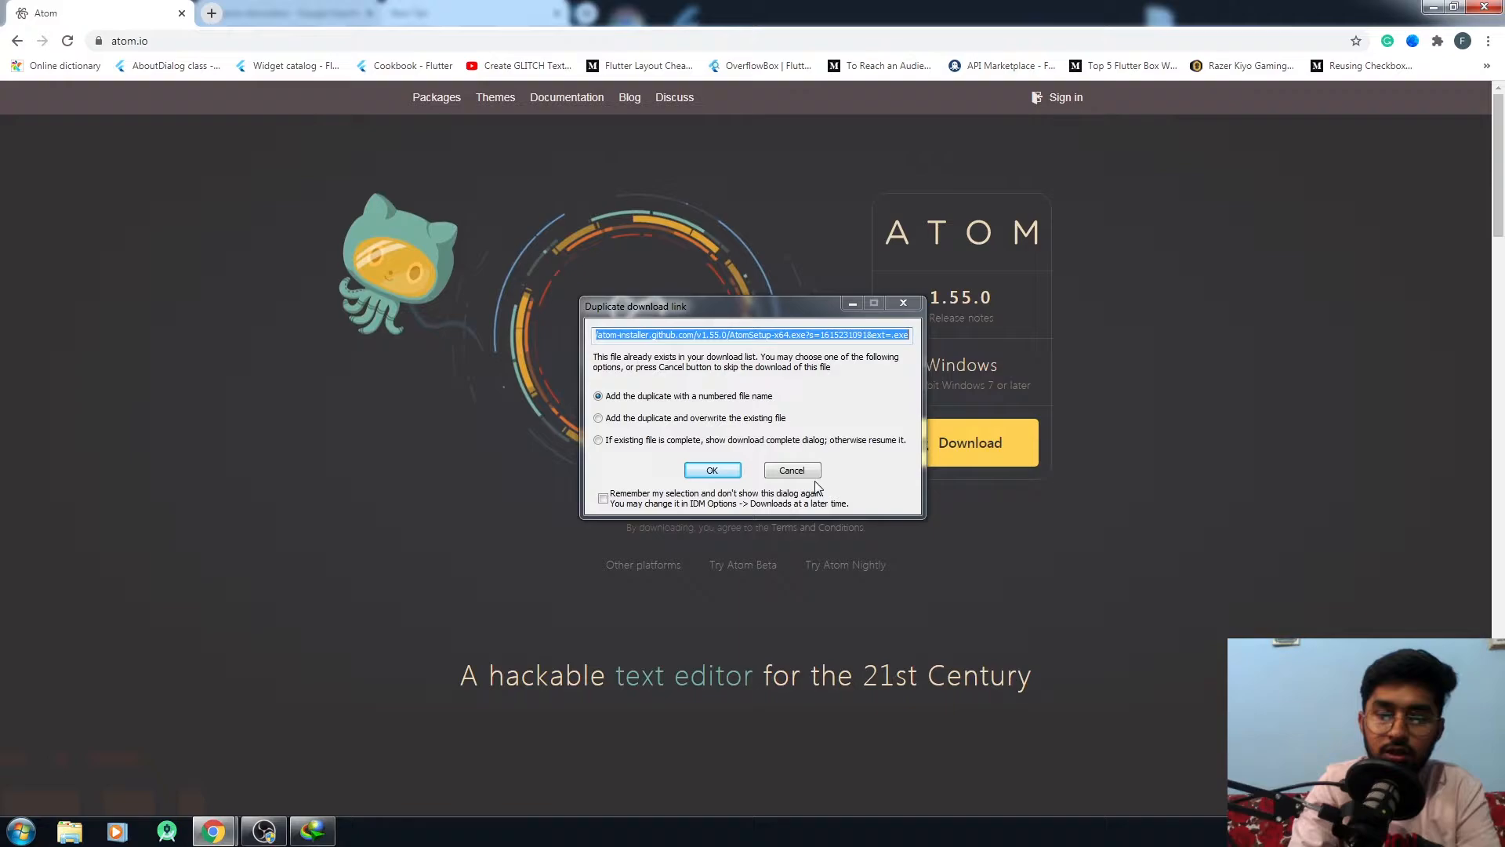
{"action": "left_click", "coordinate": [791, 470]}
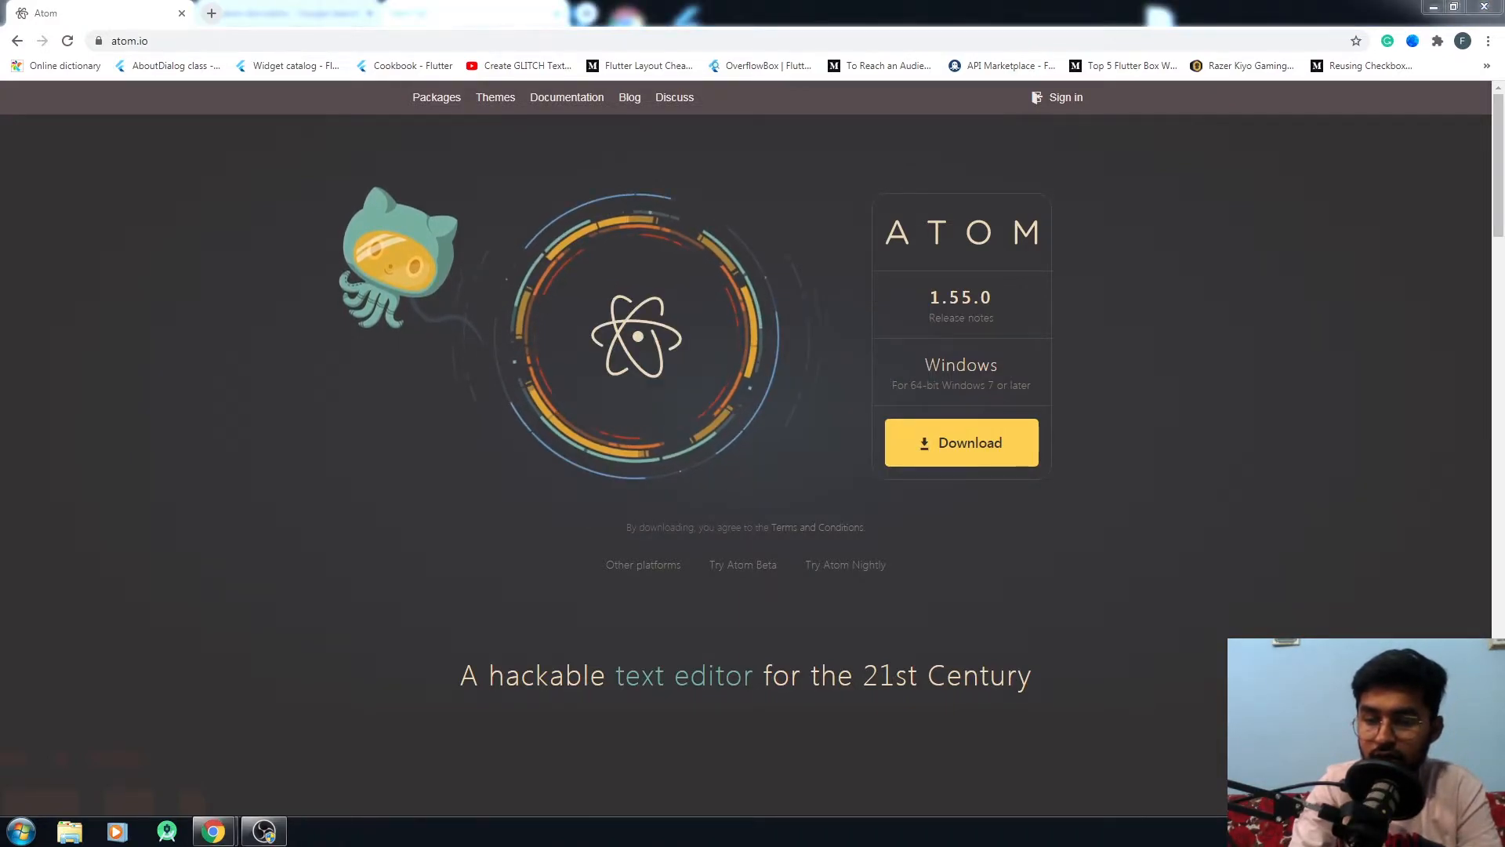
Open the folder containing AtomSetup-x64.exe from IDM's download list
{"action": "right_click", "coordinate": [453, 610]}
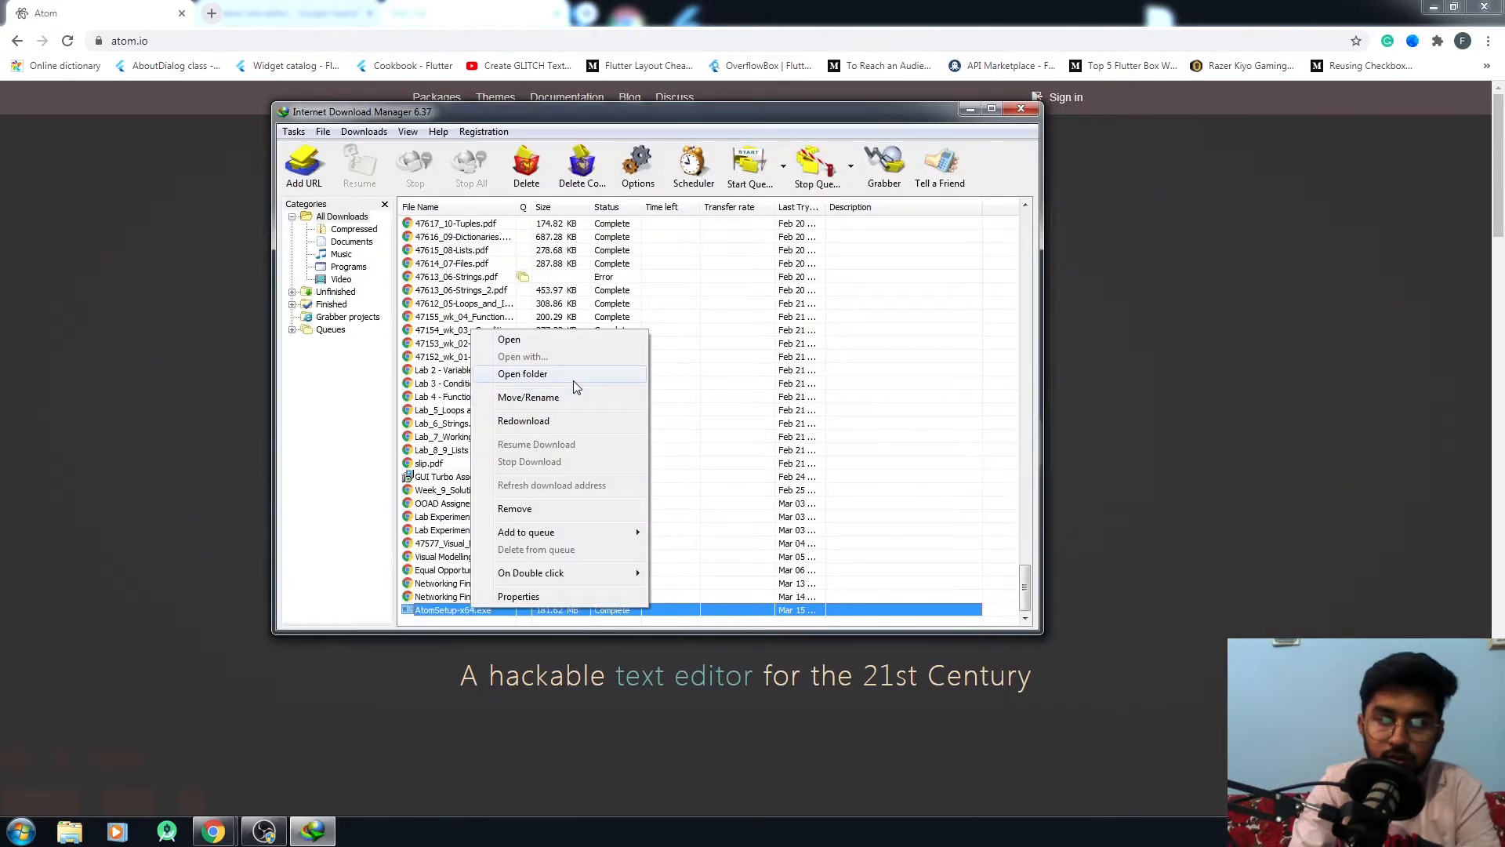
{"action": "left_click", "coordinate": [522, 373]}
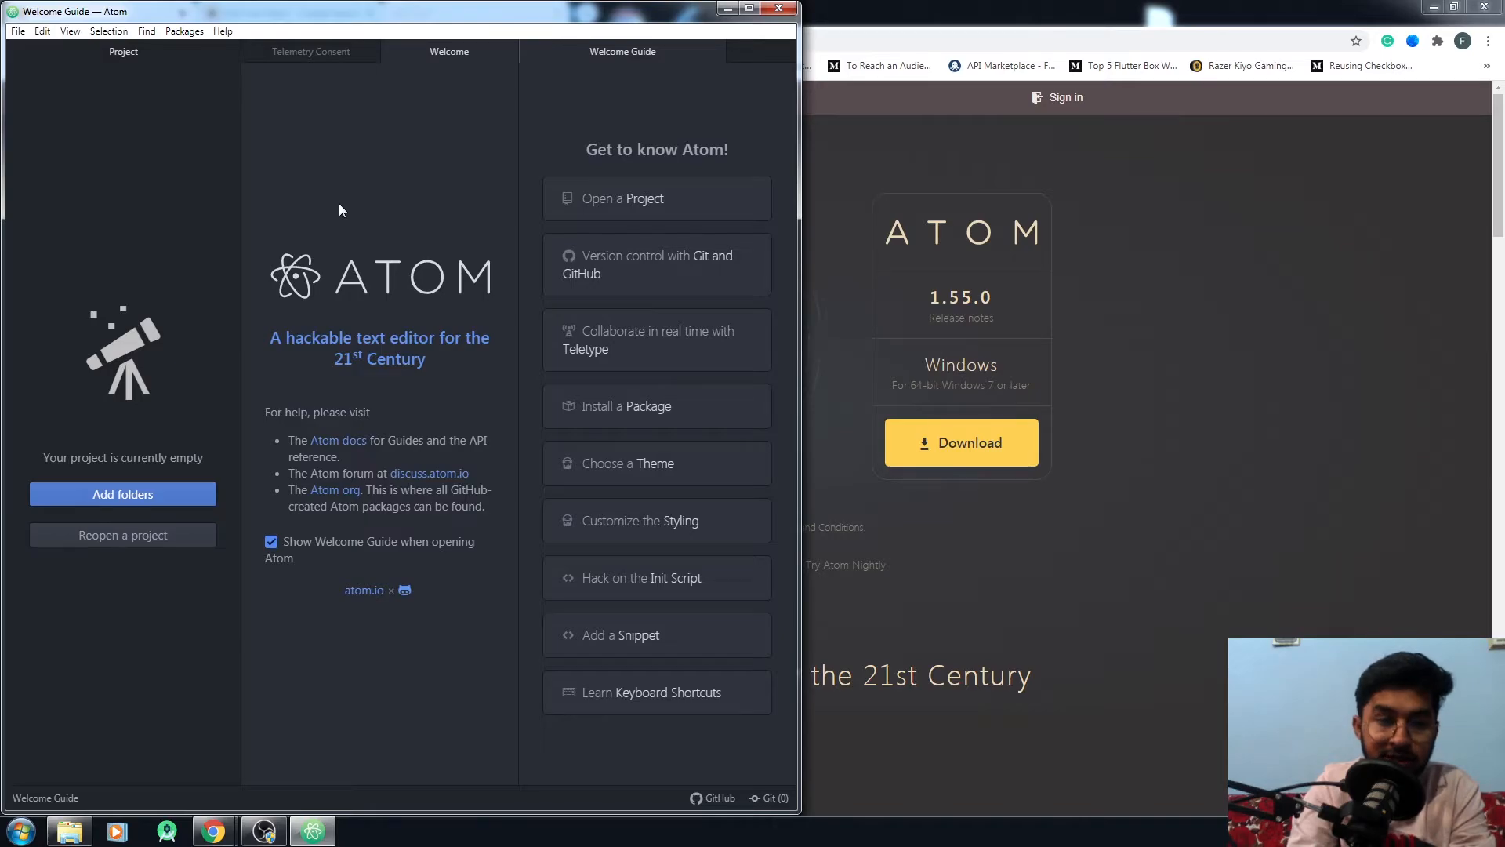
{"action": "mouse_move", "coordinate": [329, 205]}
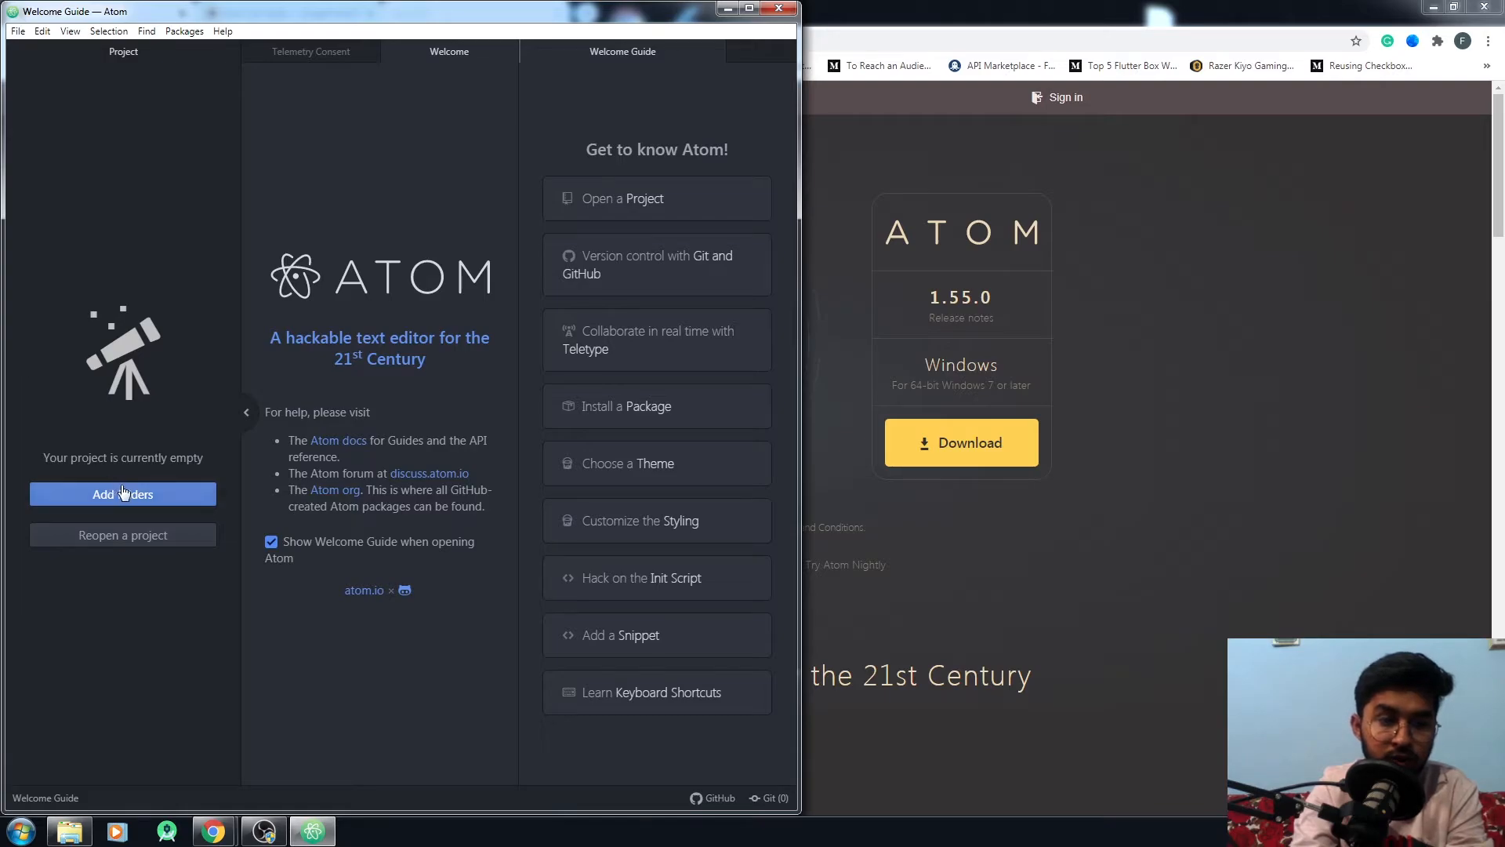
Create a new untitled file via the File menu and place the cursor in it
{"action": "left_click", "coordinate": [17, 31]}
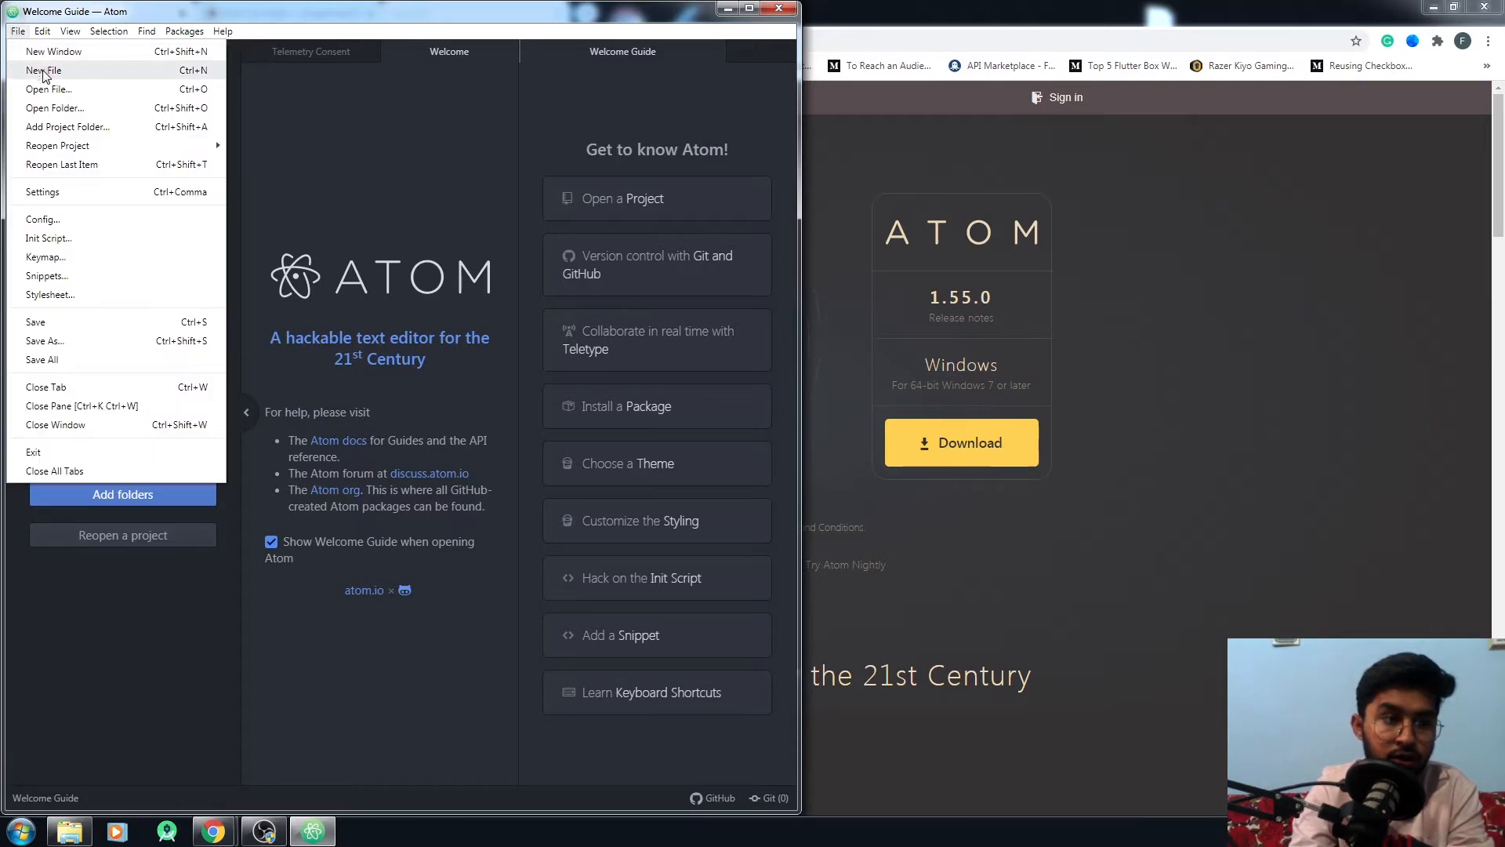
{"action": "left_click", "coordinate": [43, 69]}
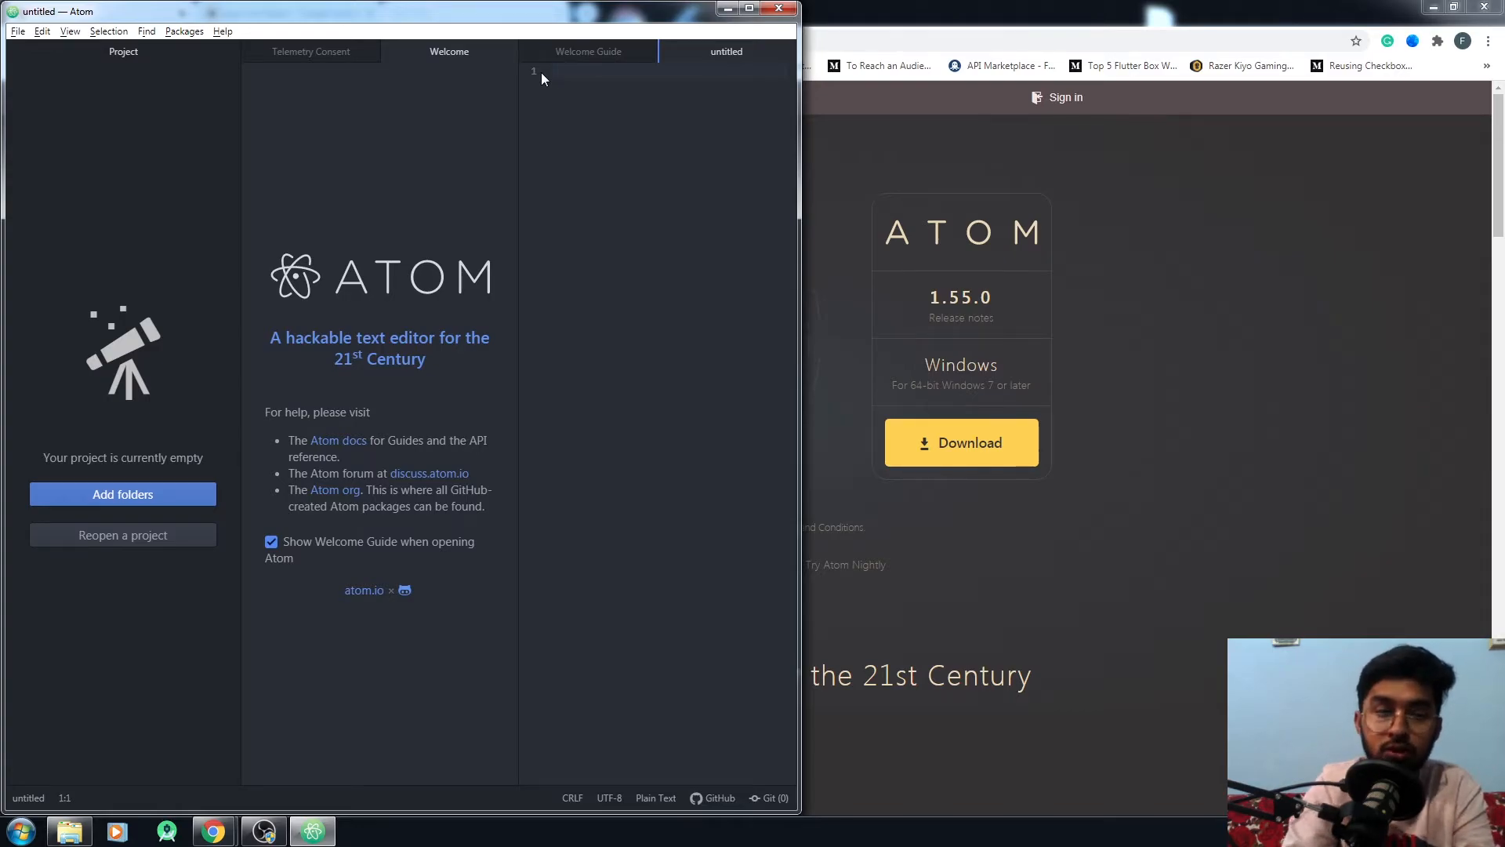
{"action": "left_click", "coordinate": [553, 72]}
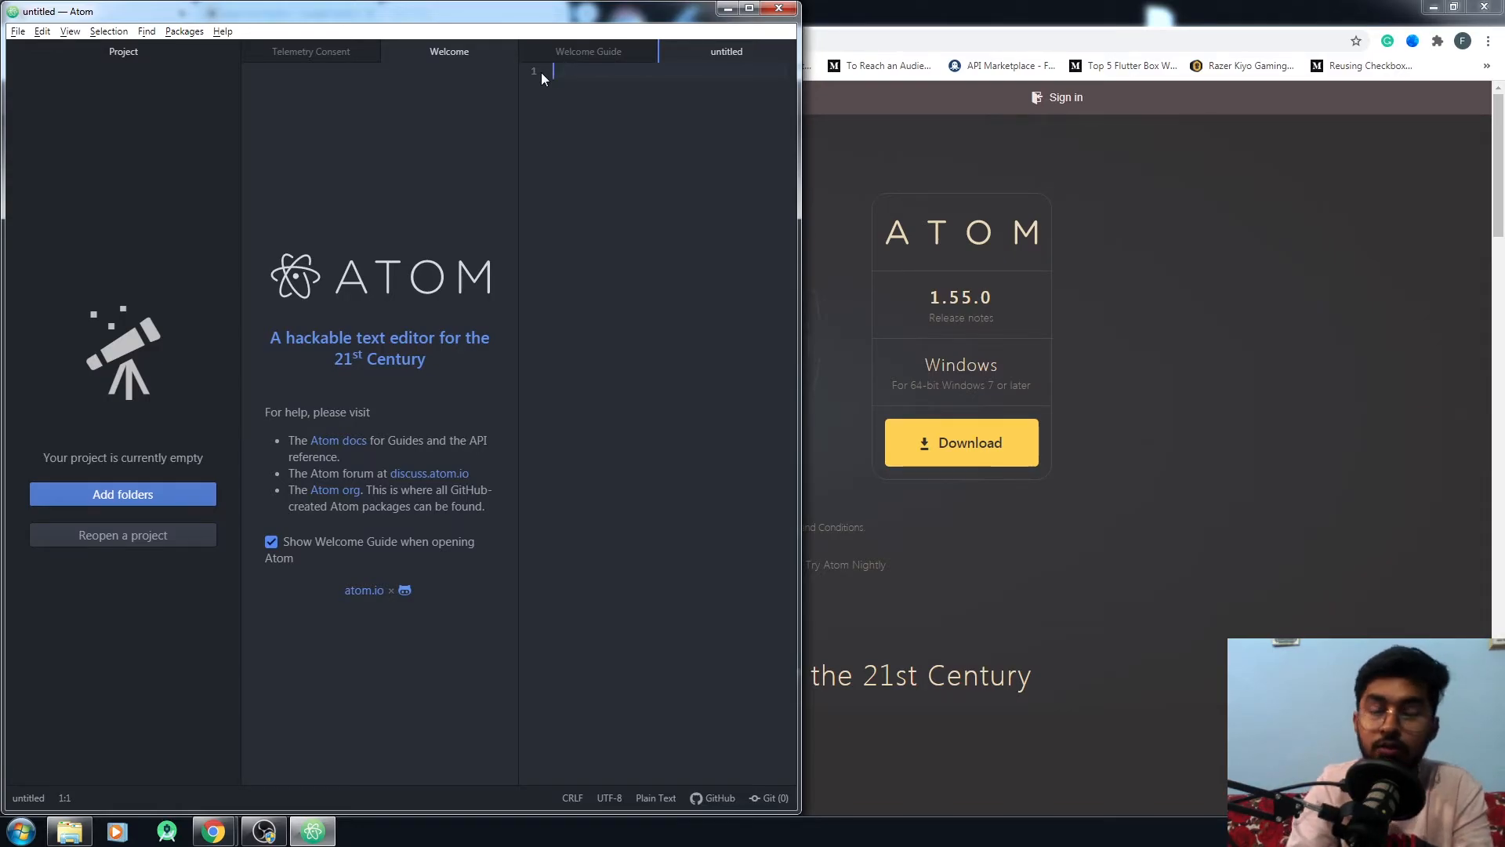